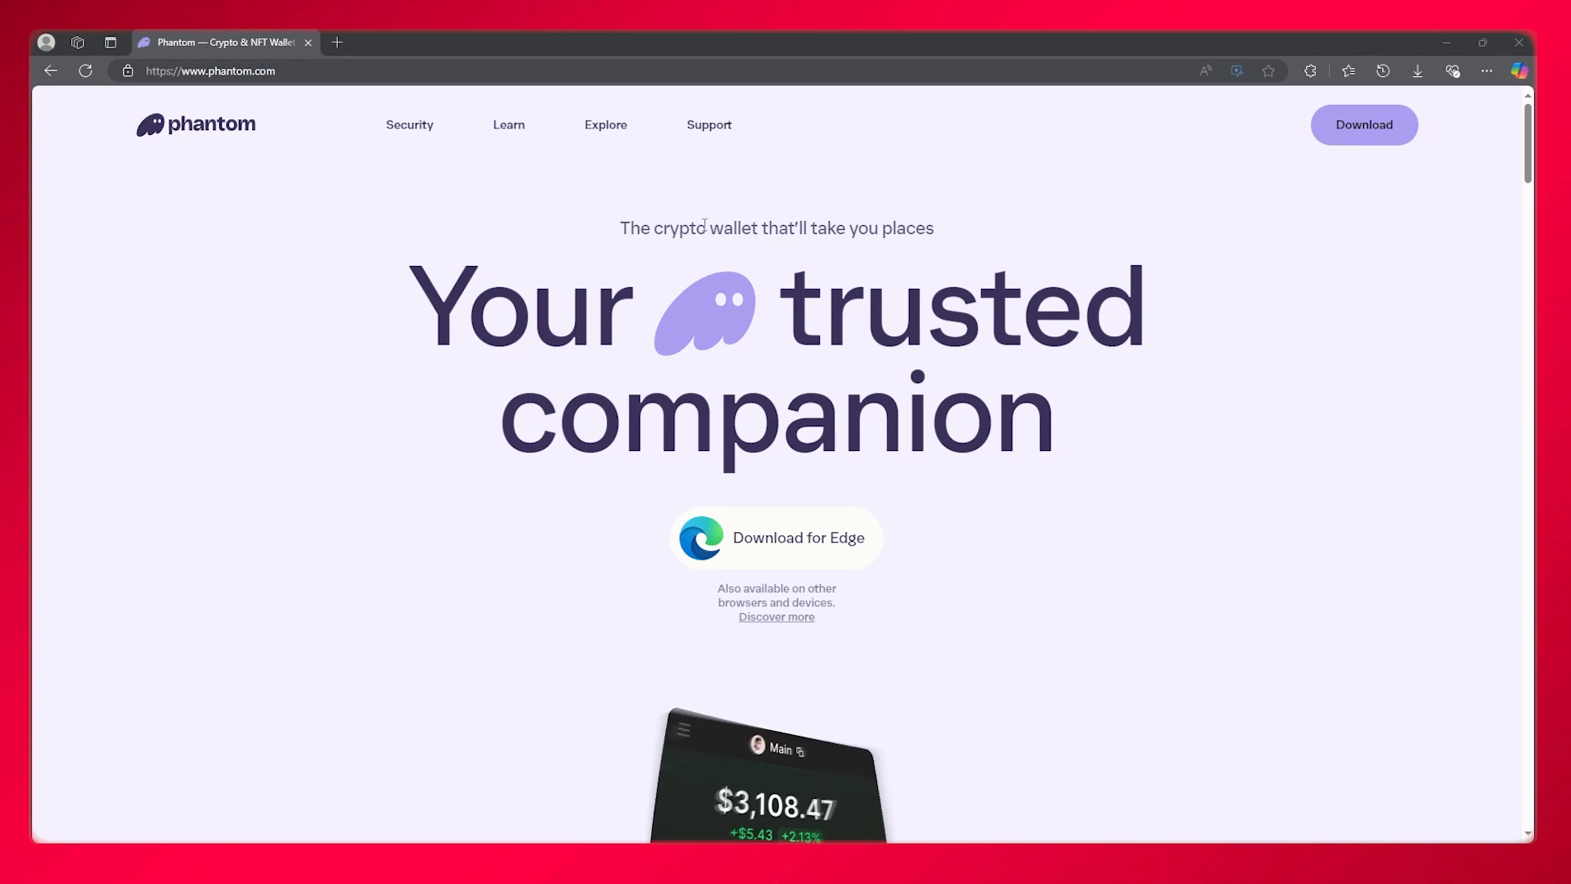
# Step: Go to phantom.com's download page and view the desktop browser options
pyautogui.click(1363, 125)
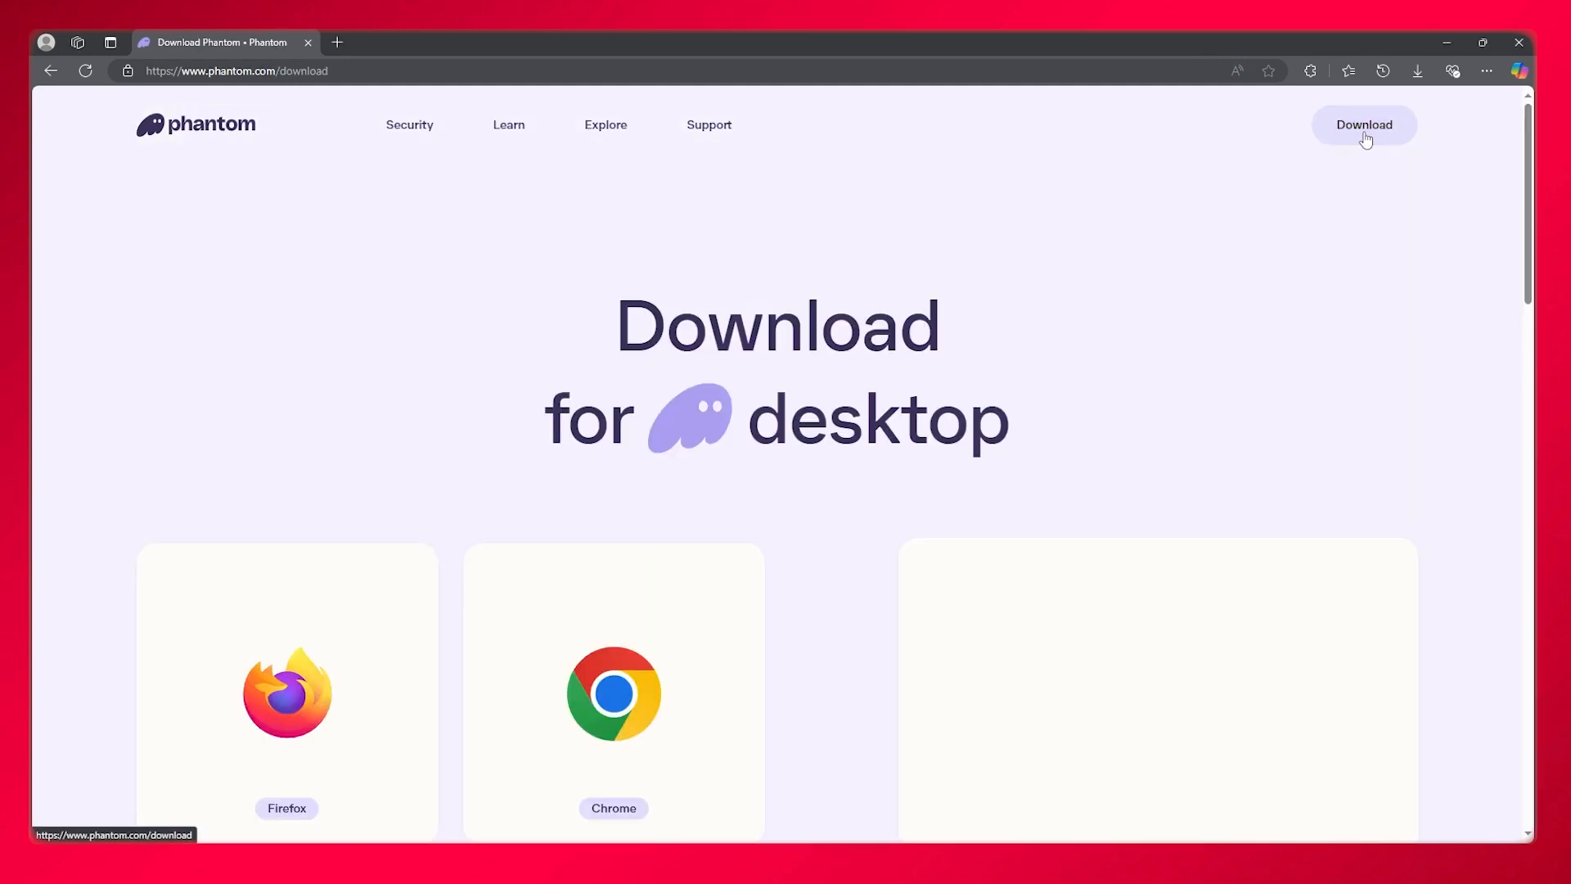
pyautogui.scroll(-3)
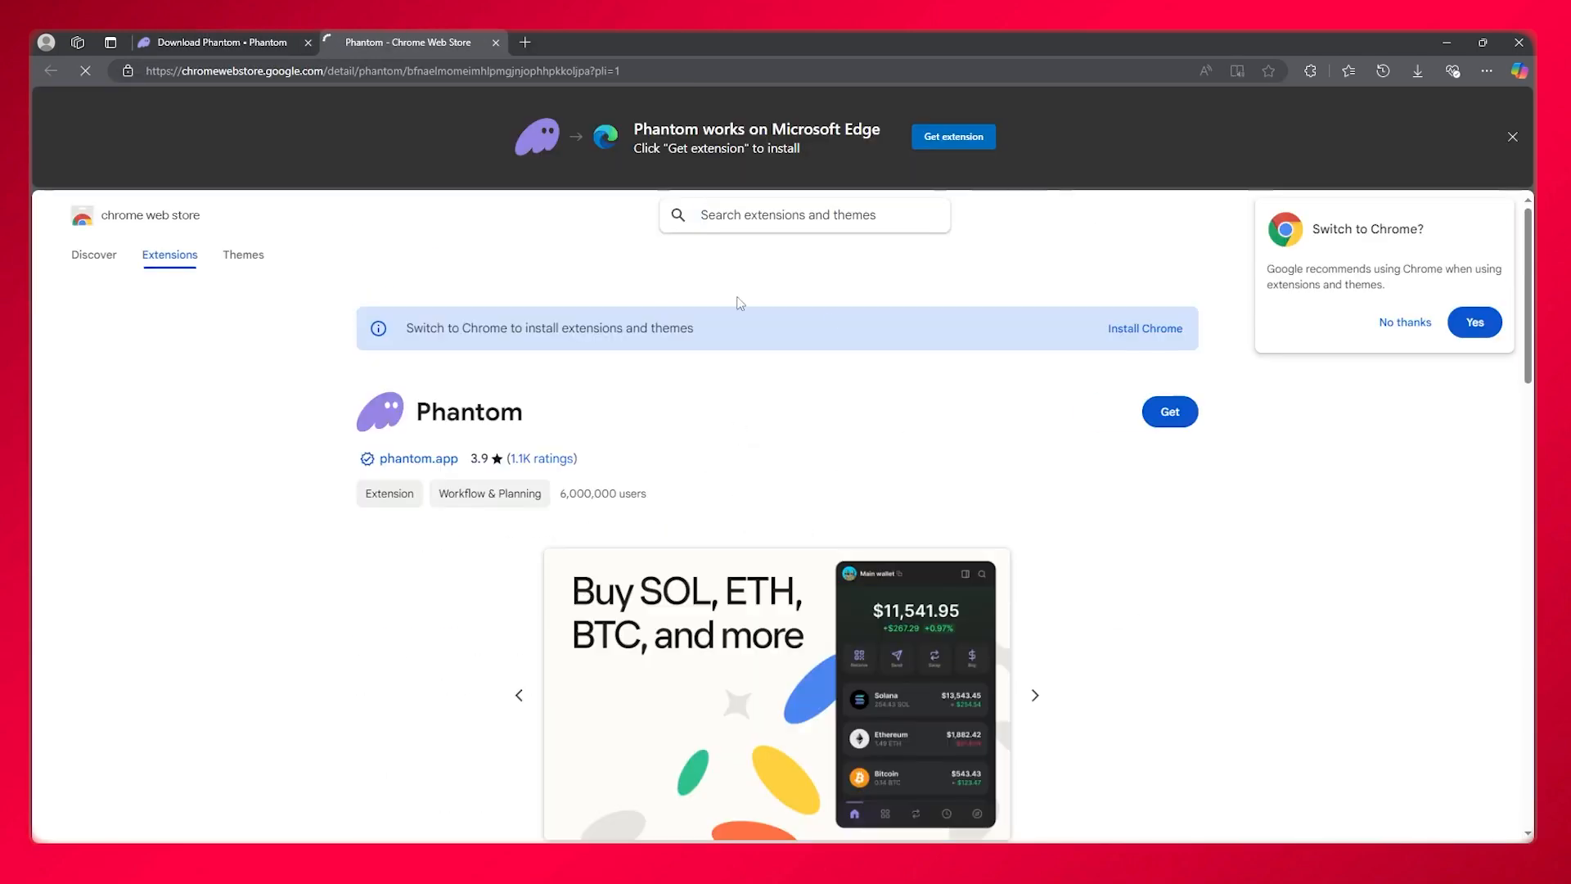
# Step: Add the Phantom extension to Edge and check its progress in the Downloads panel
pyautogui.click(1169, 410)
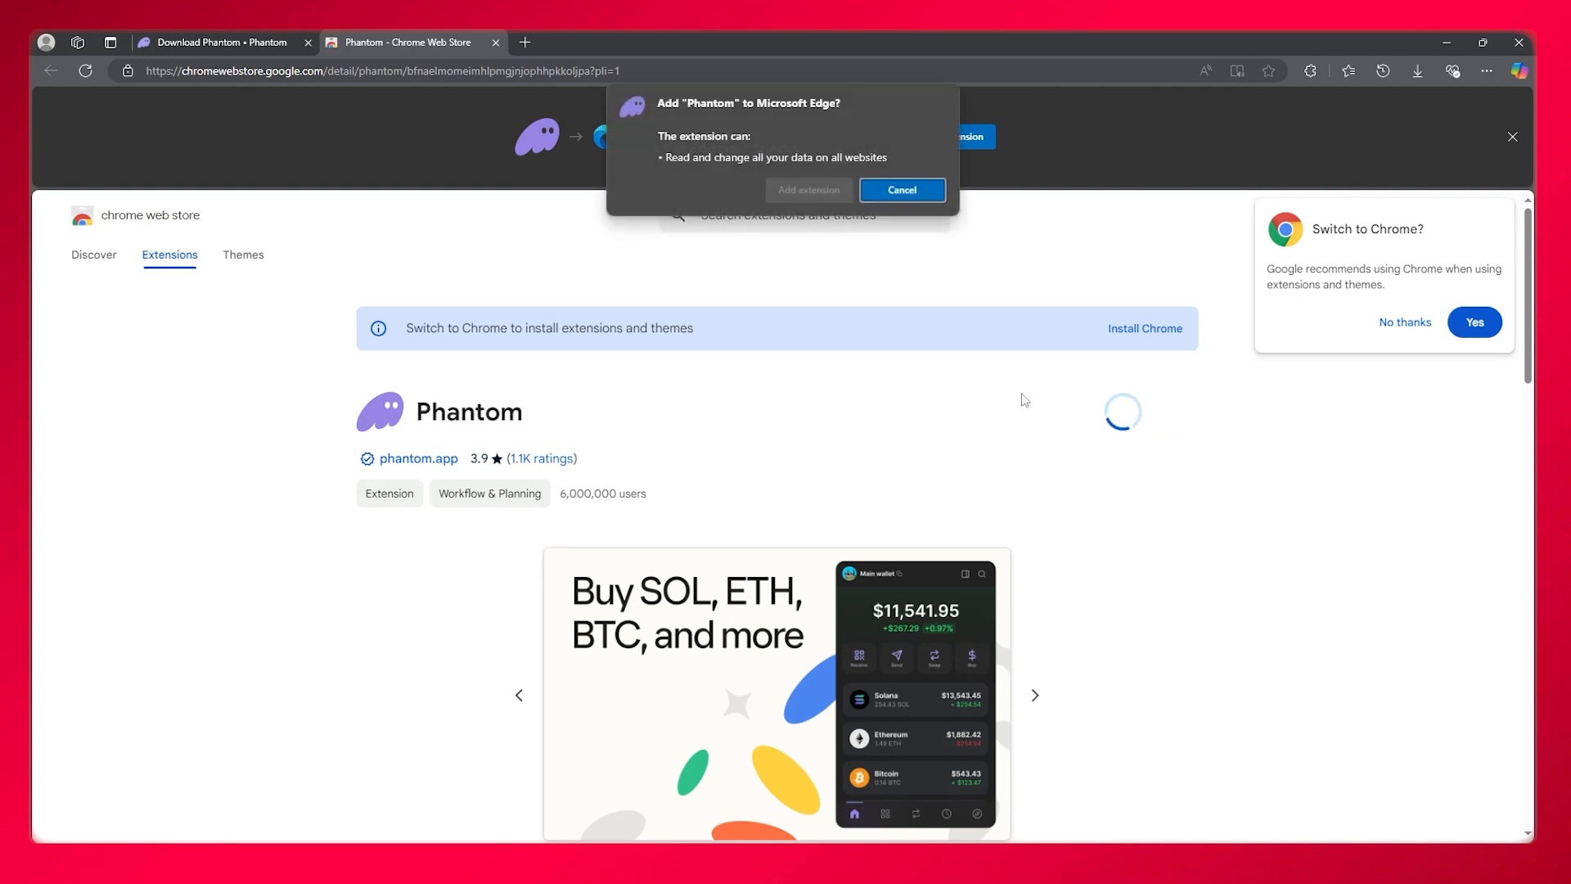
pyautogui.click(900, 191)
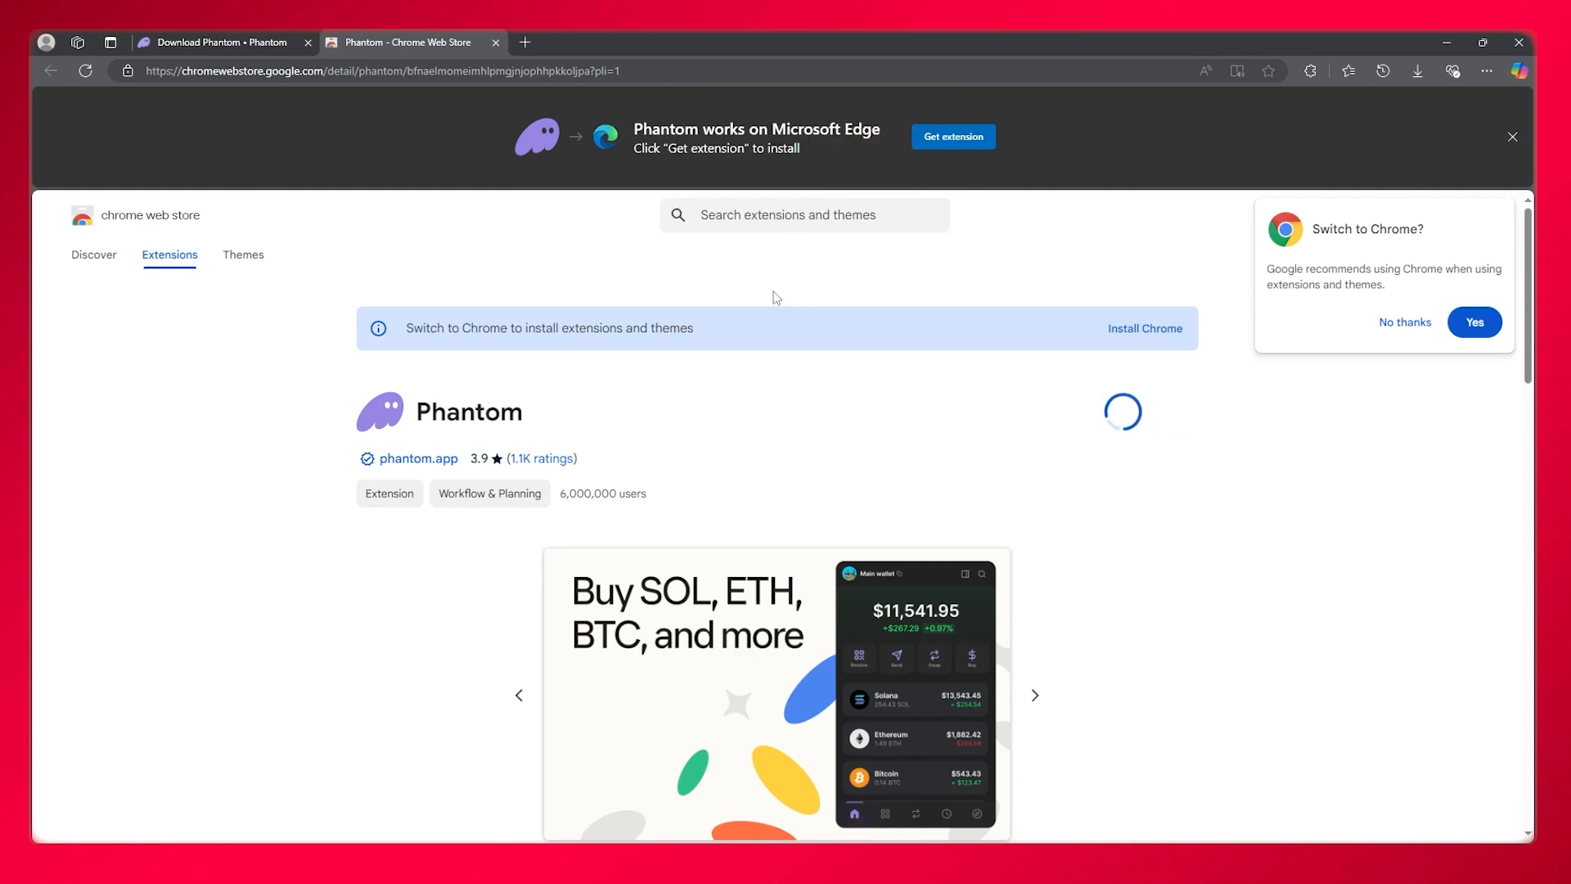
pyautogui.moveTo(793, 294)
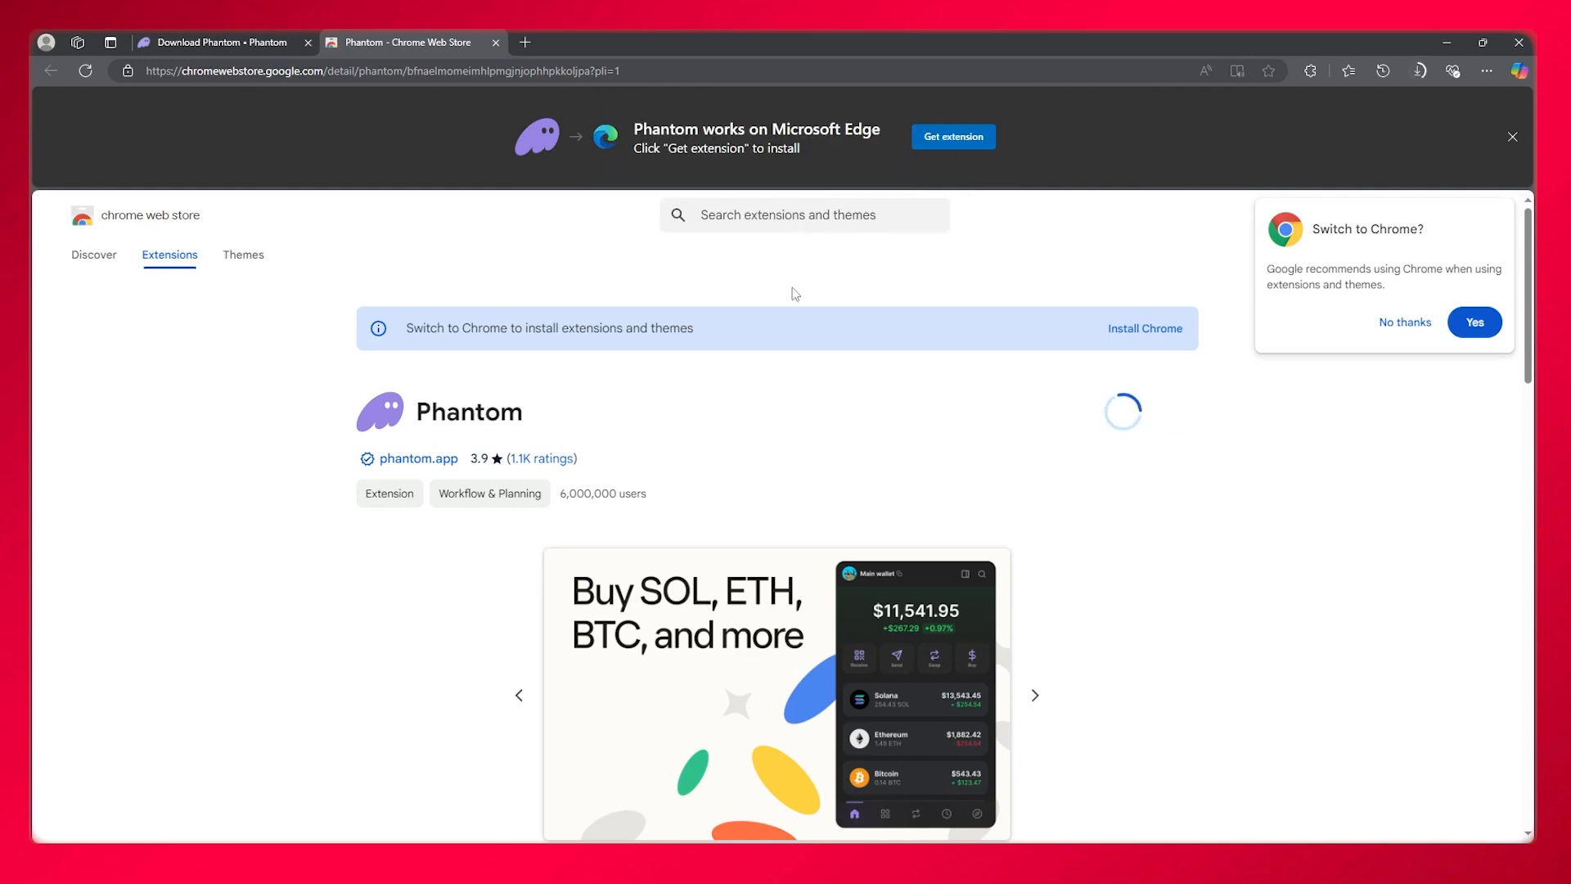
pyautogui.click(1417, 70)
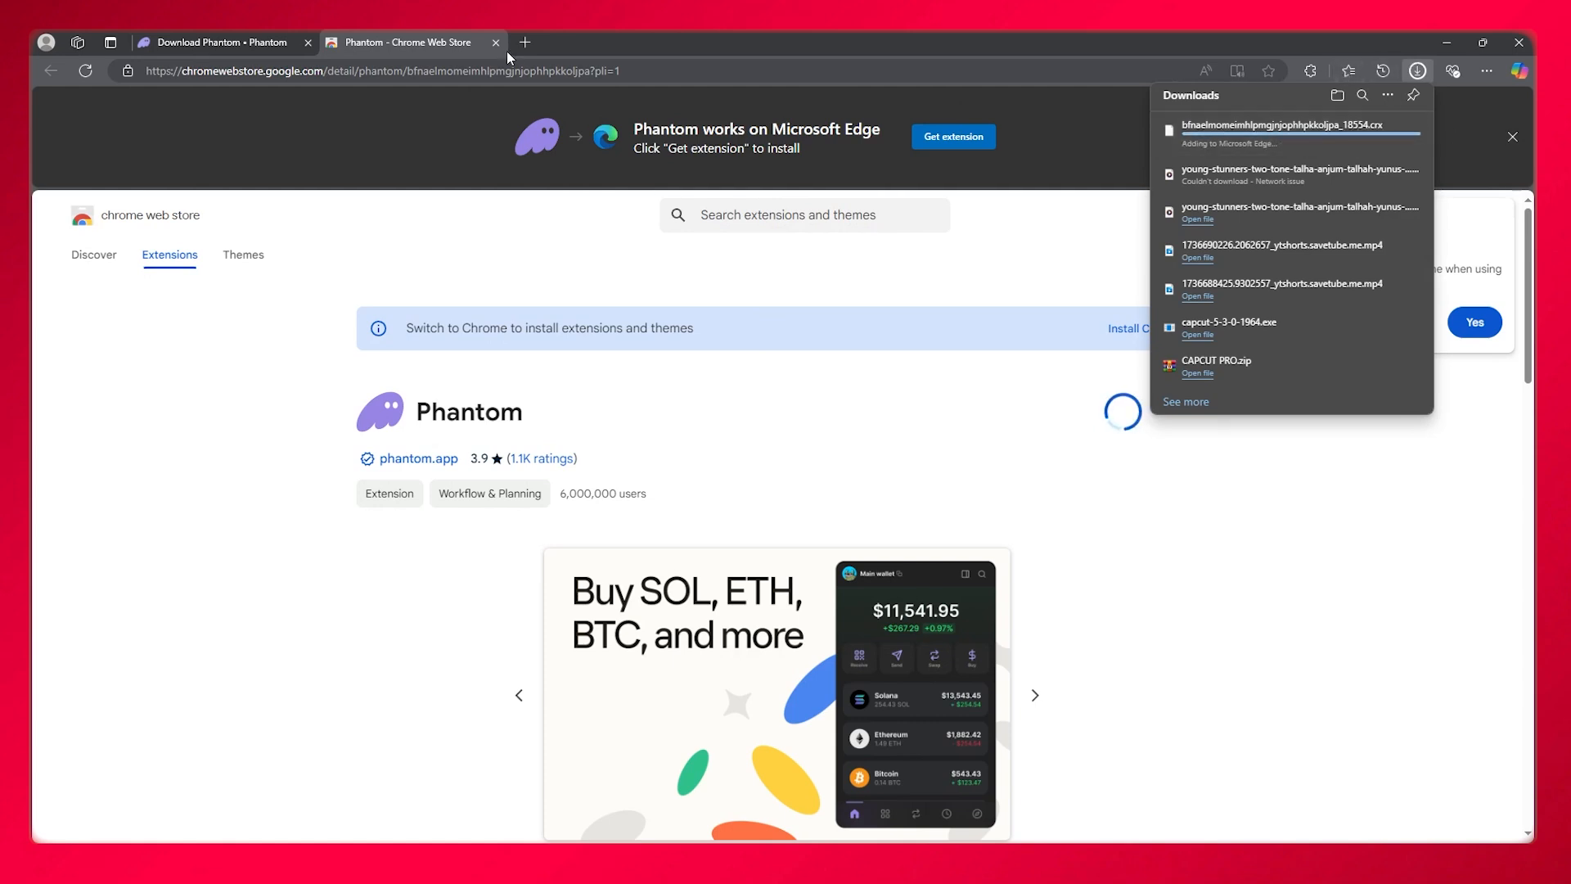
pyautogui.click(494, 42)
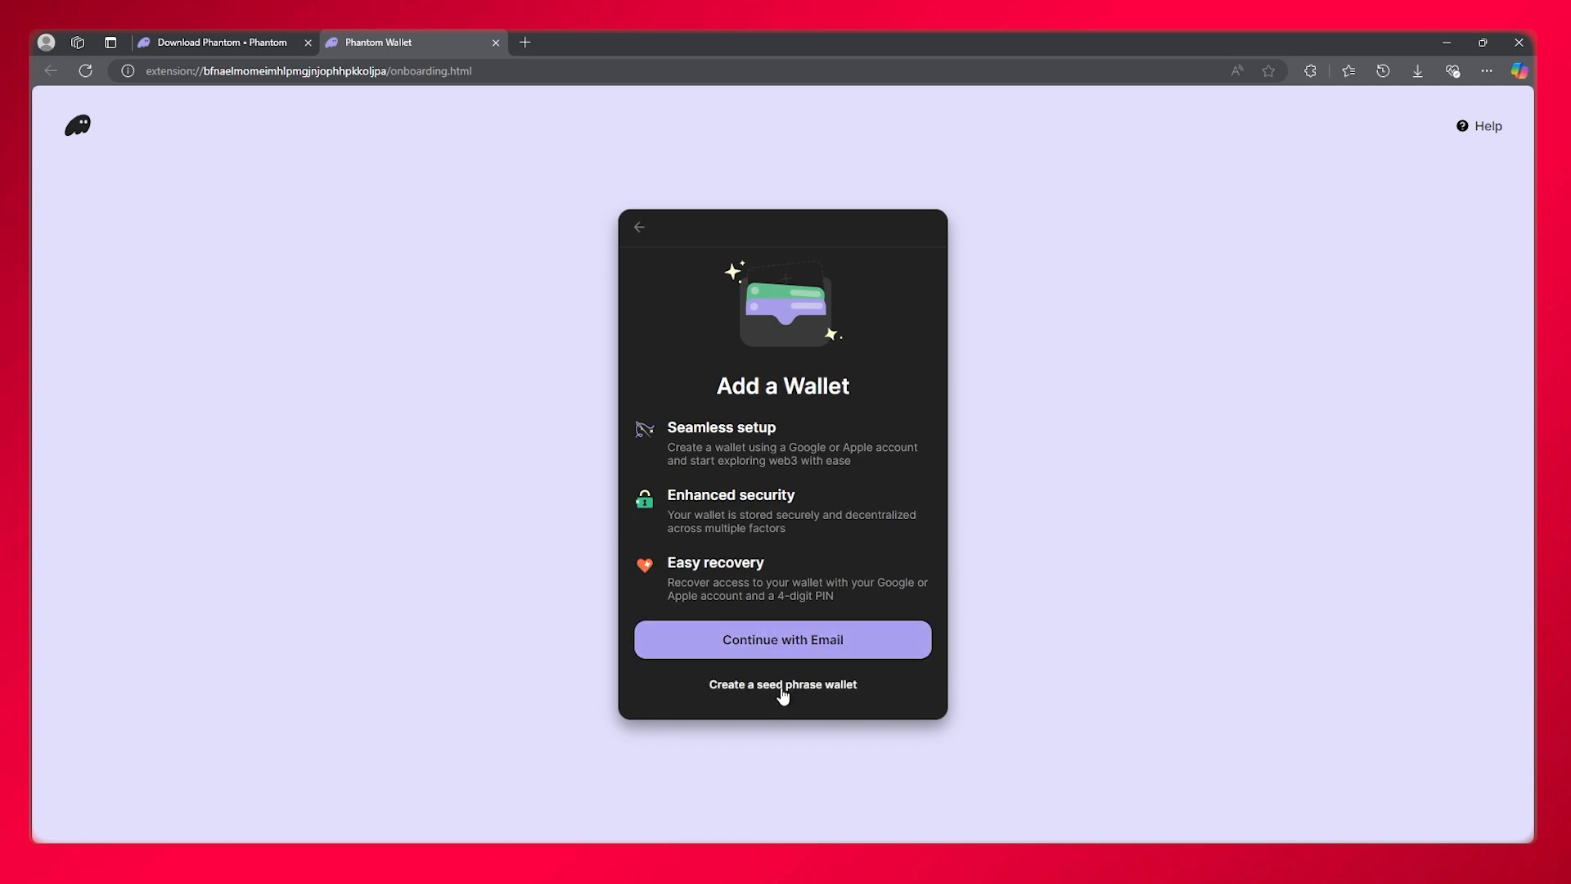
# Step: Choose Continue with Email, then Google, and sign in with the selected Google account
pyautogui.click(782, 639)
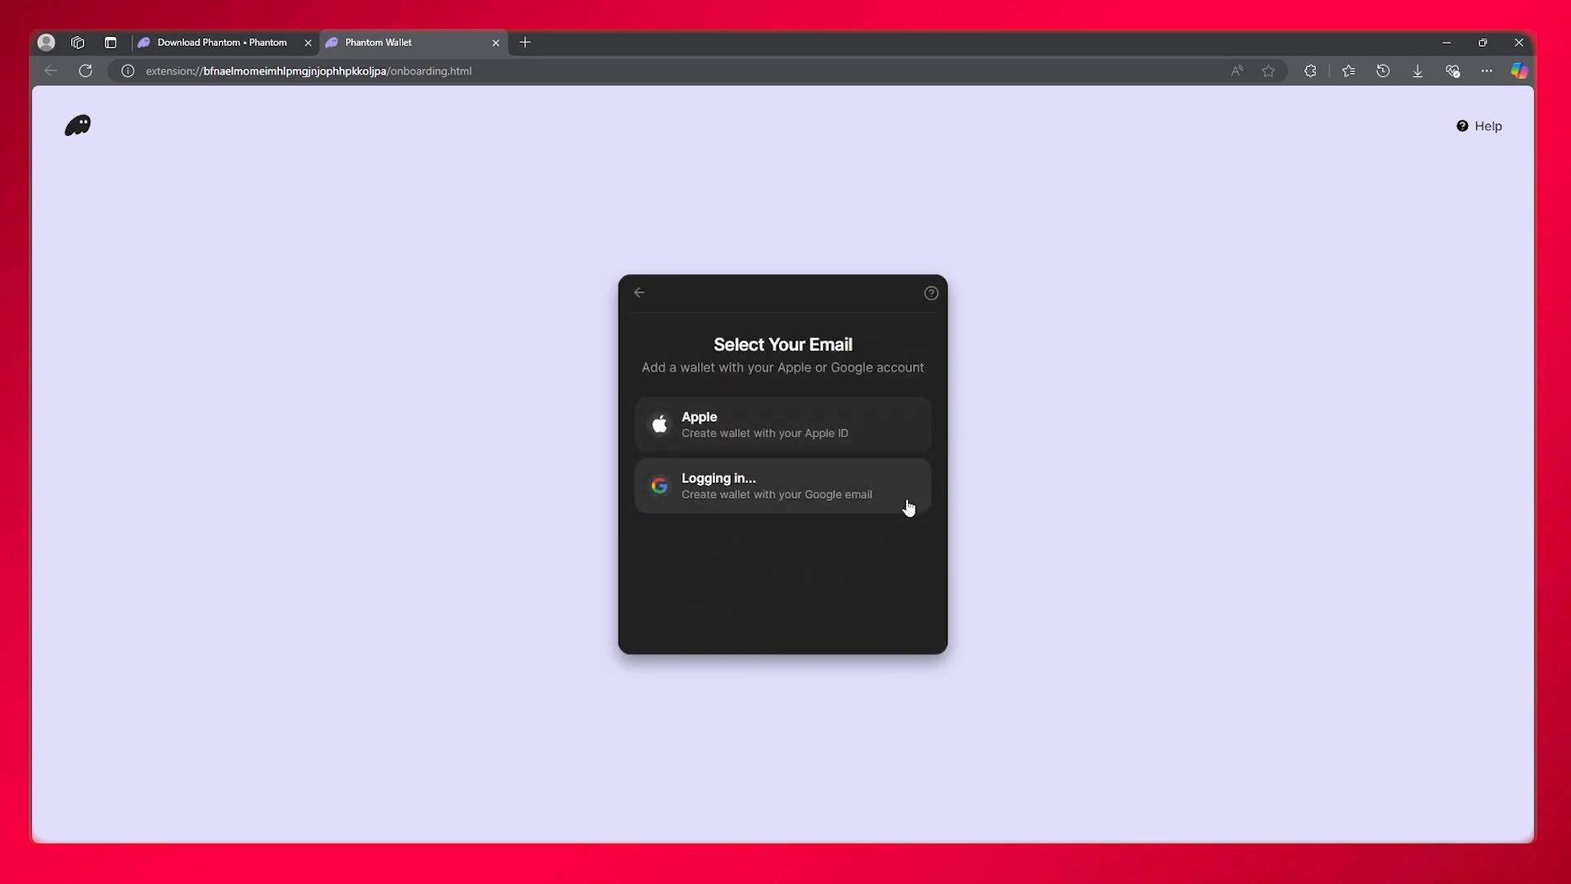
pyautogui.click(781, 485)
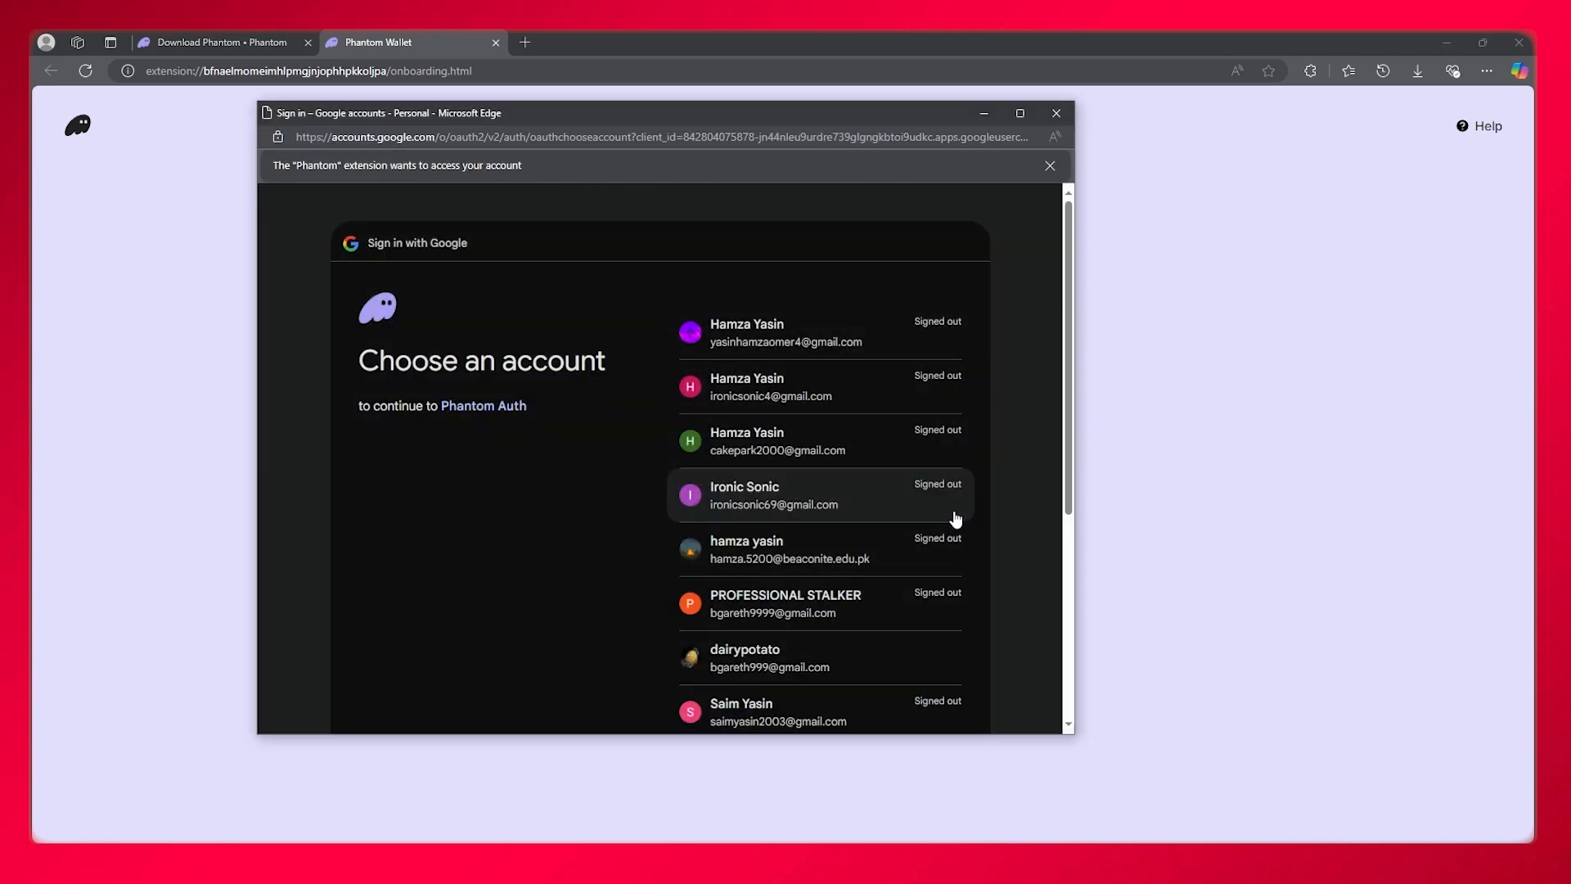
pyautogui.click(772, 495)
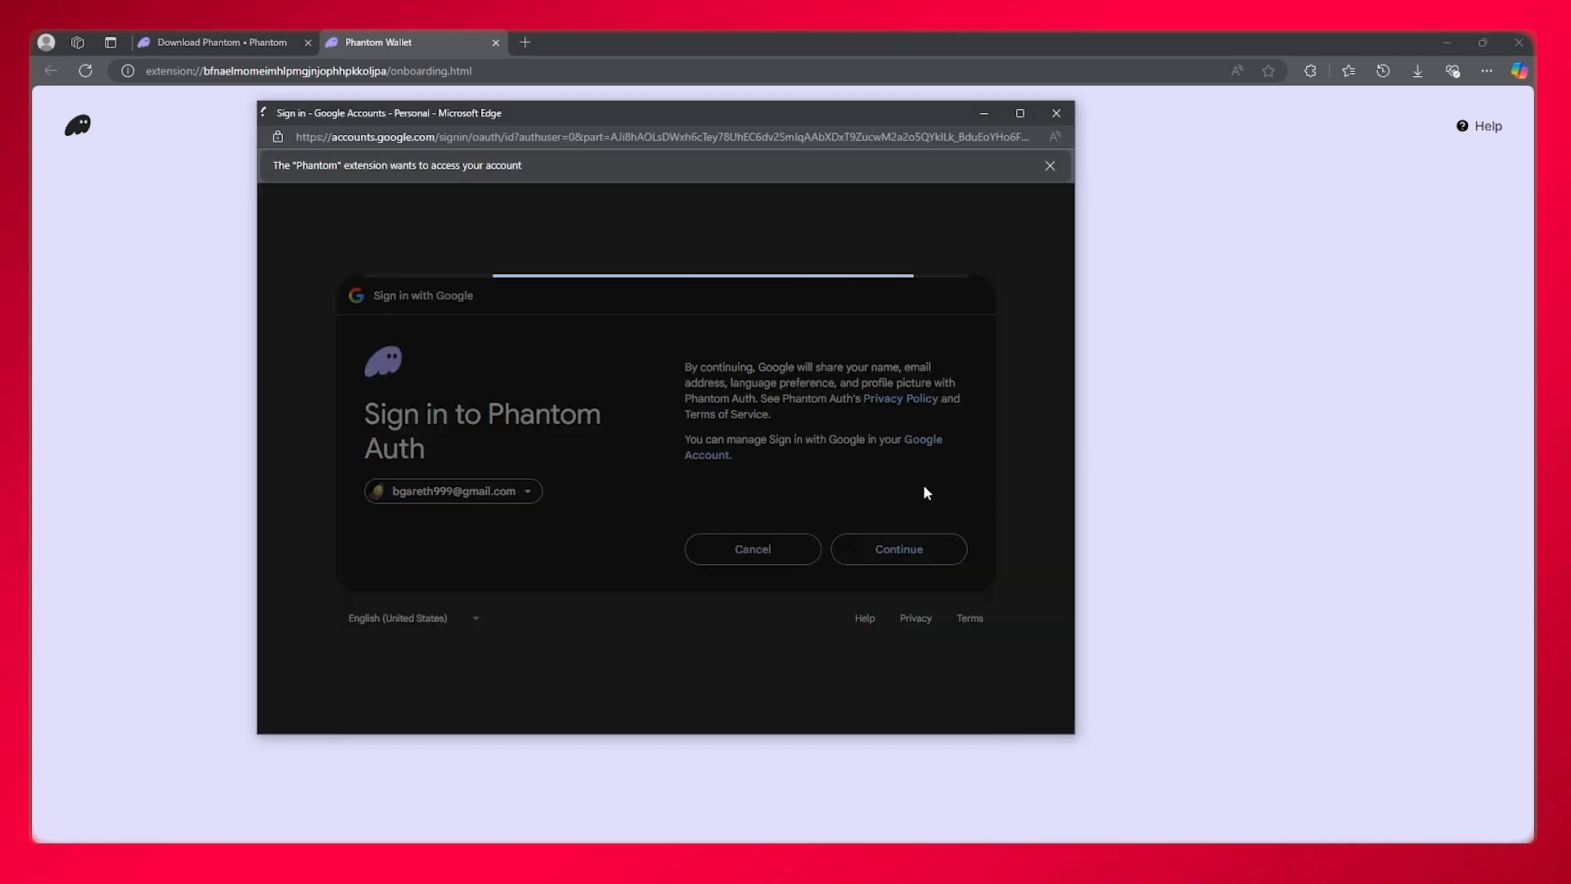
pyautogui.click(897, 549)
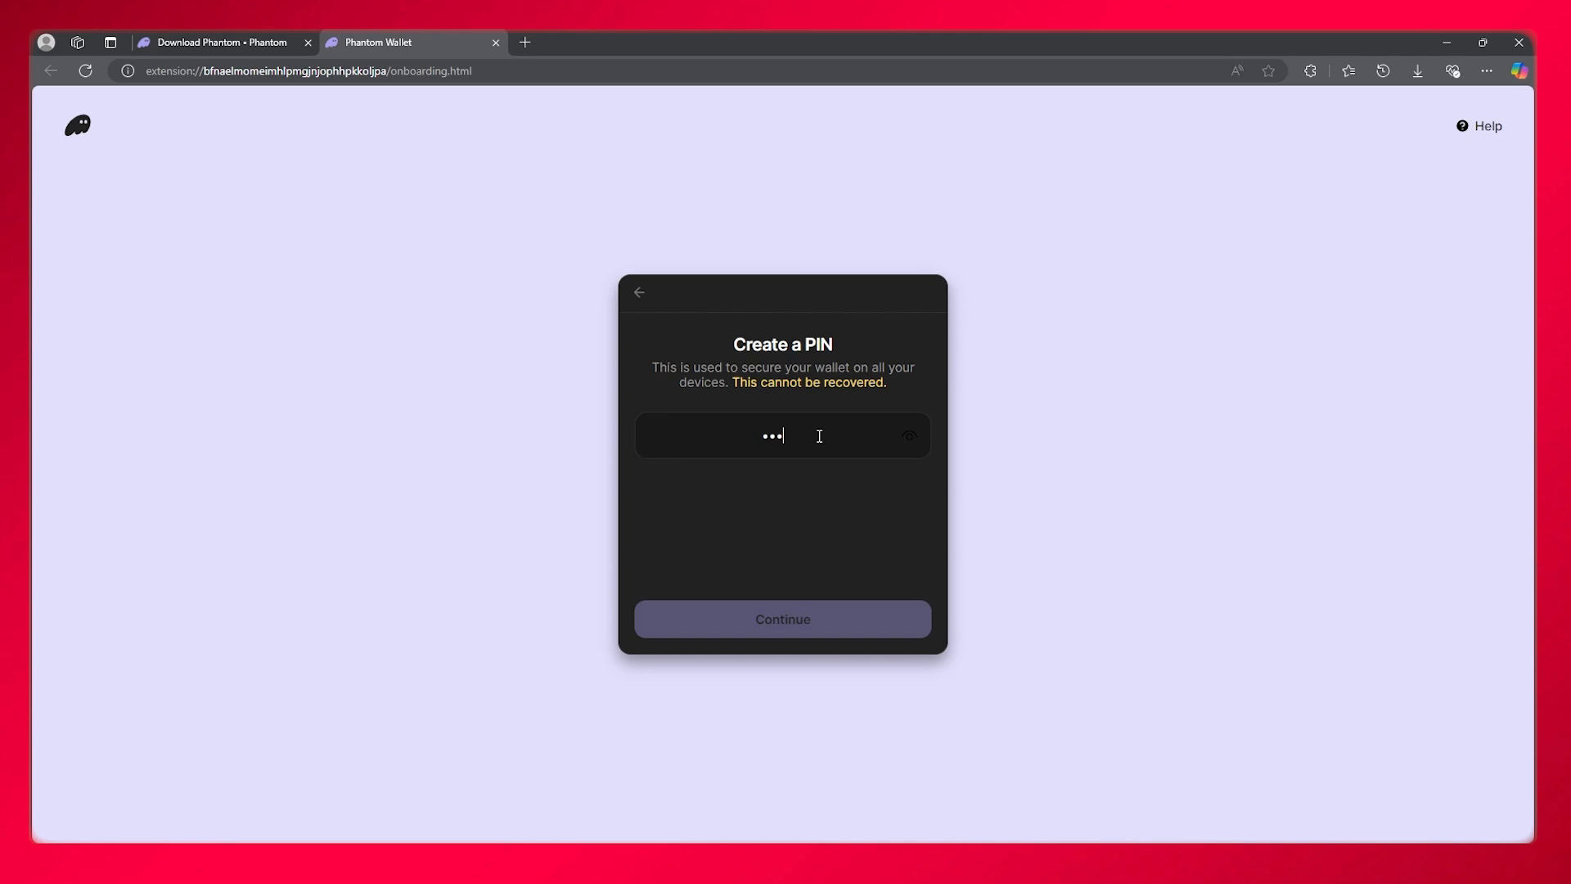
# Step: Submit the 4-digit PIN, re-enter it and create the PIN
pyautogui.click(782, 619)
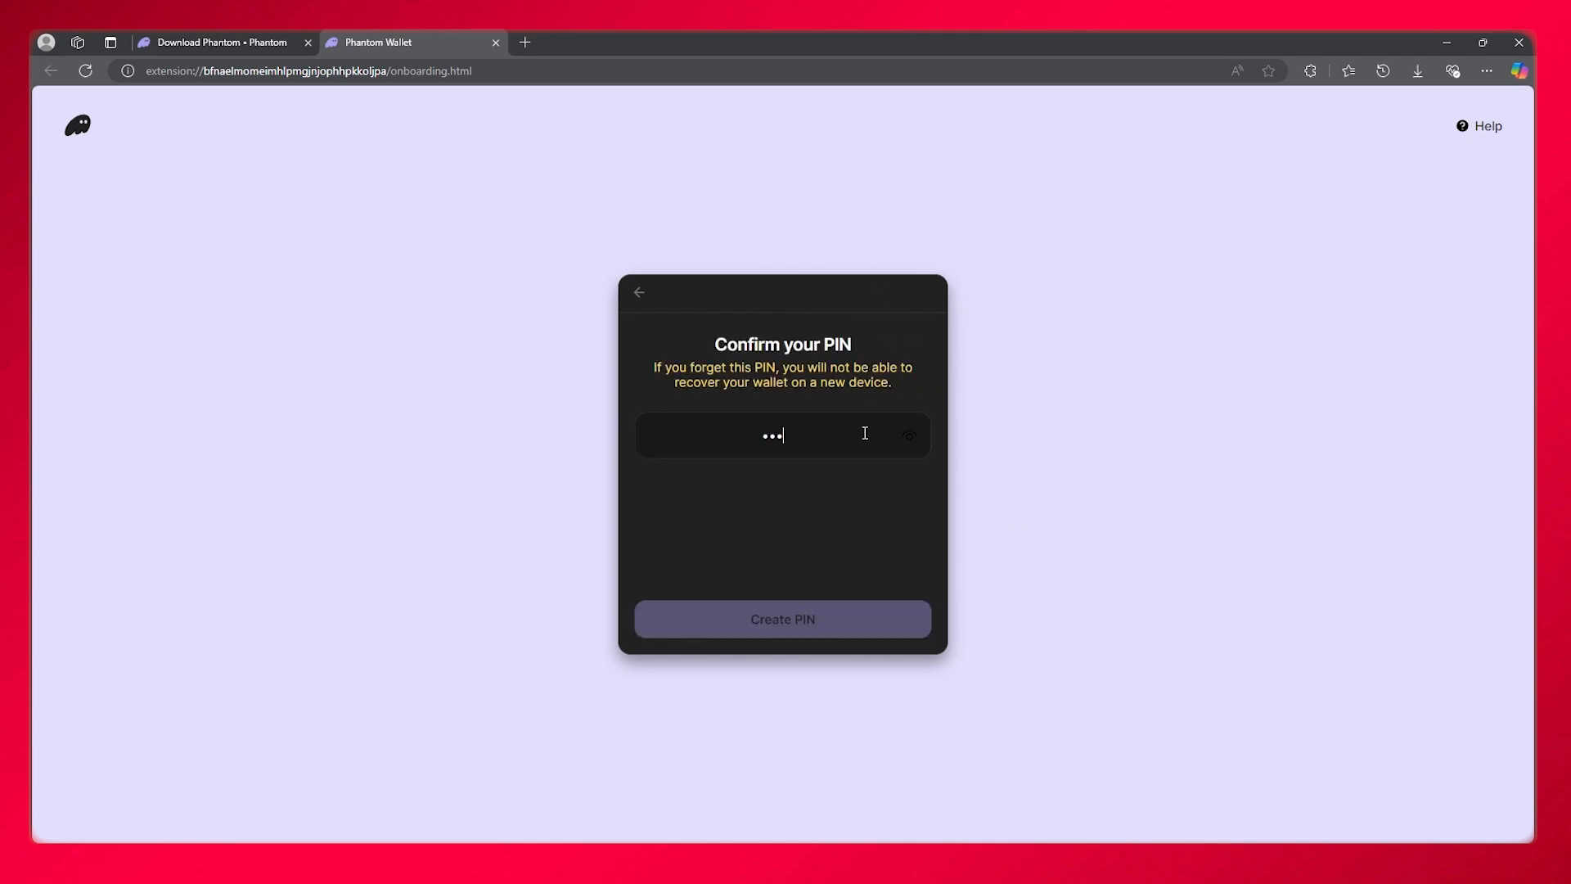
pyautogui.write('4')
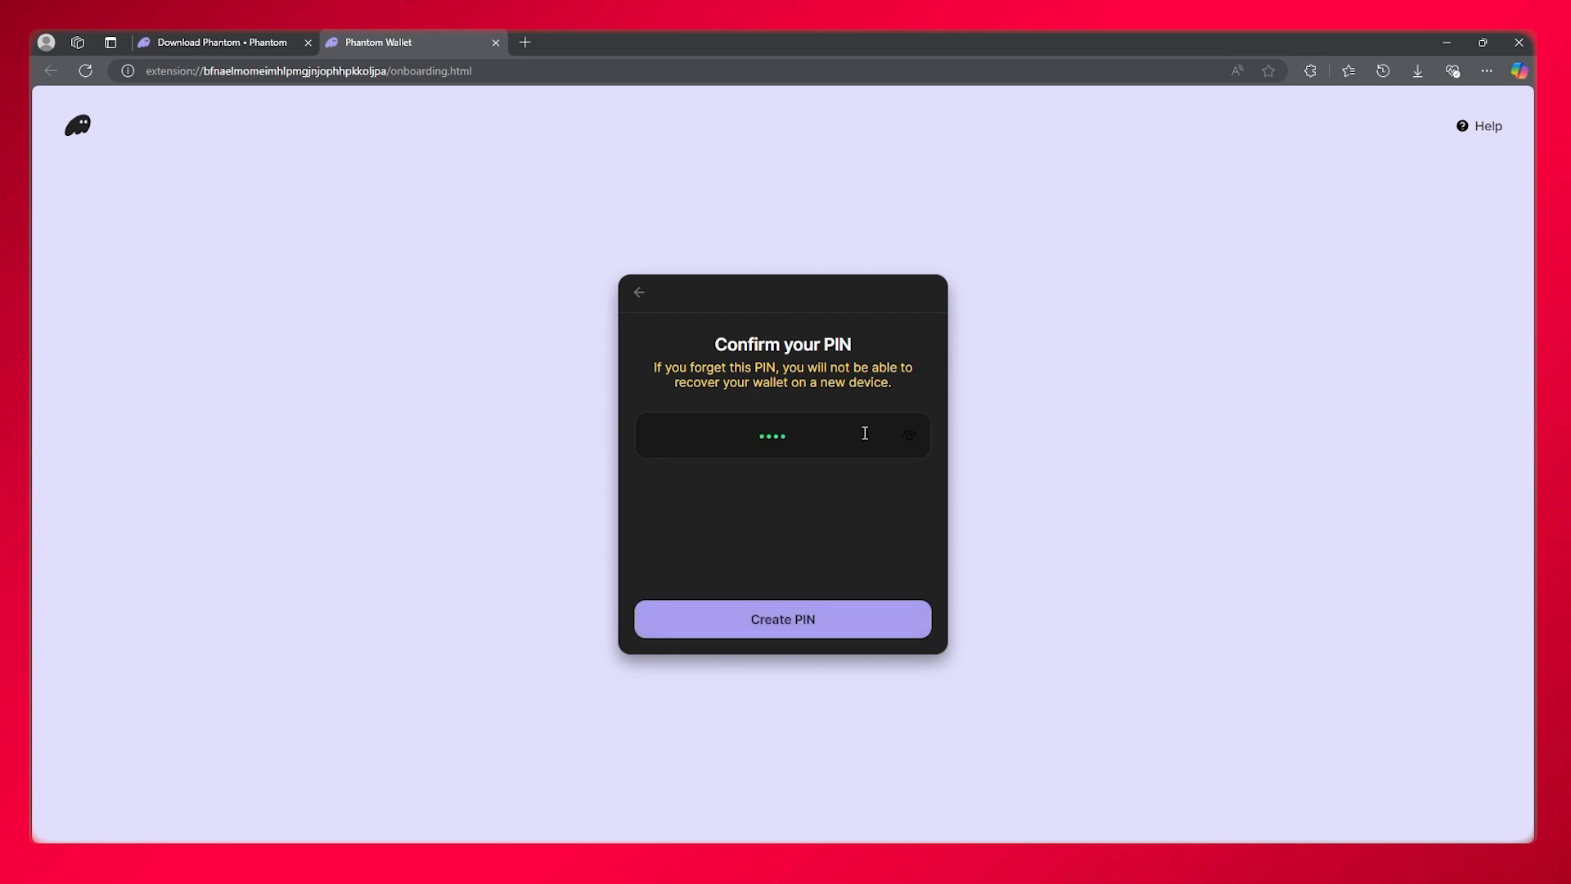
pyautogui.click(780, 619)
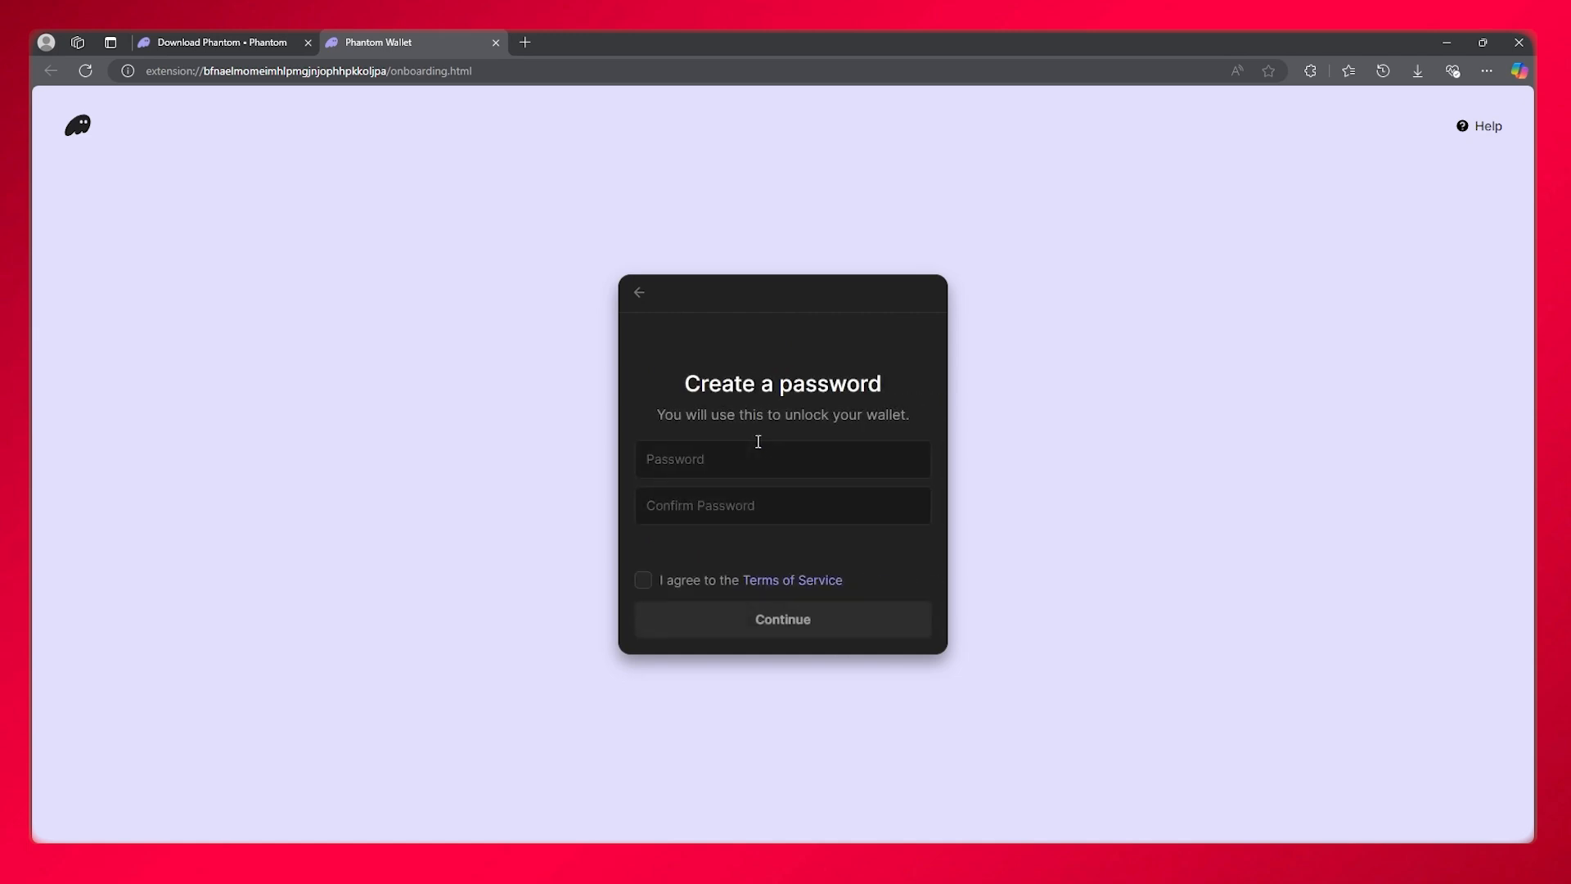
pyautogui.moveTo(731, 802)
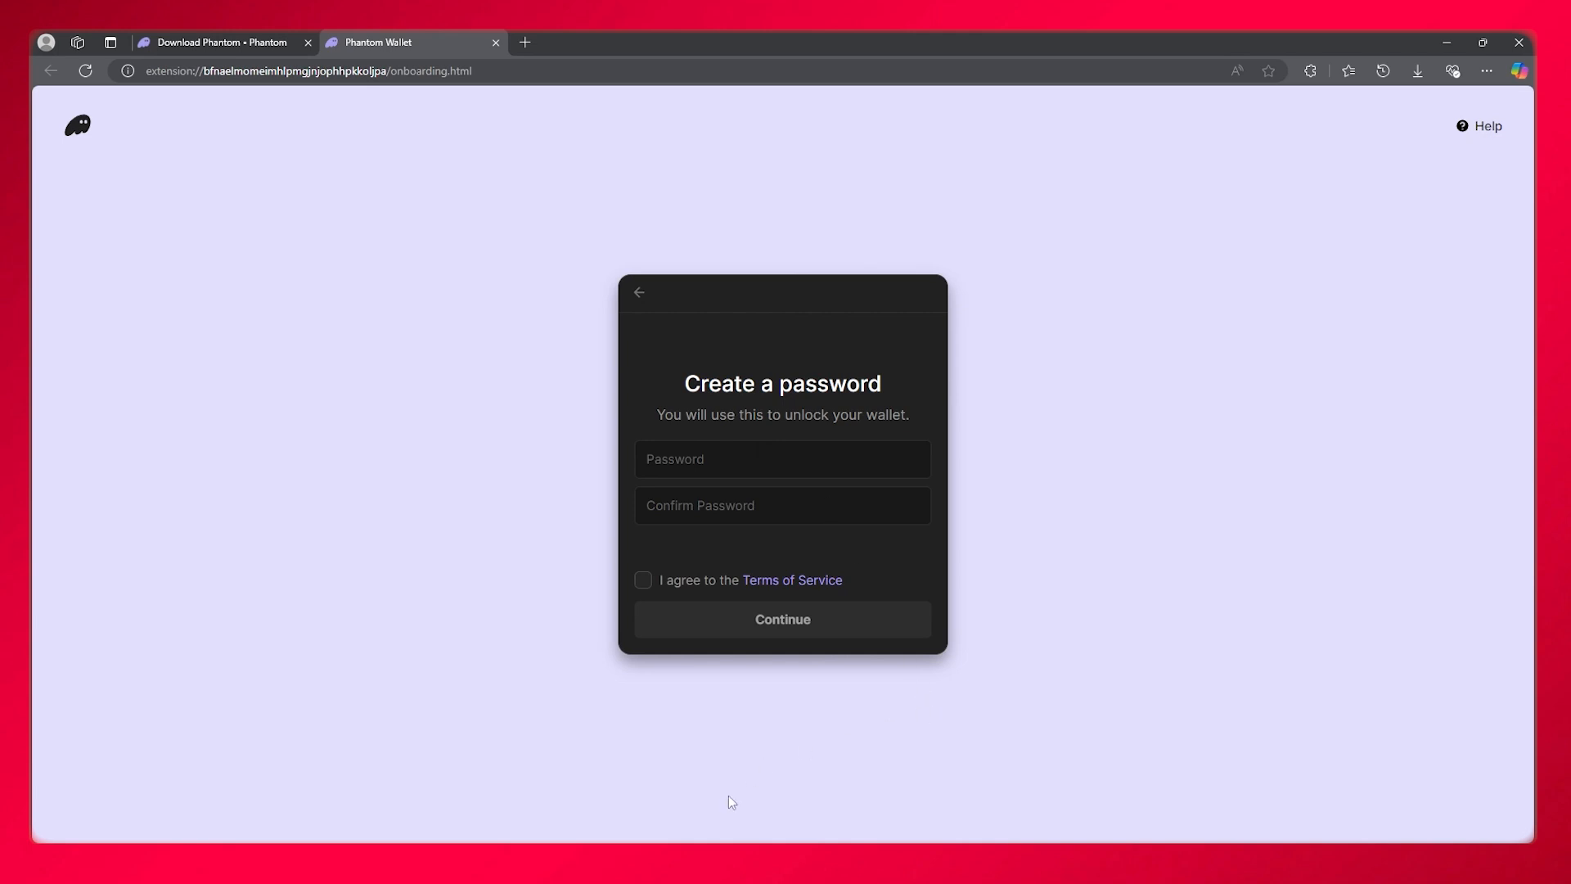